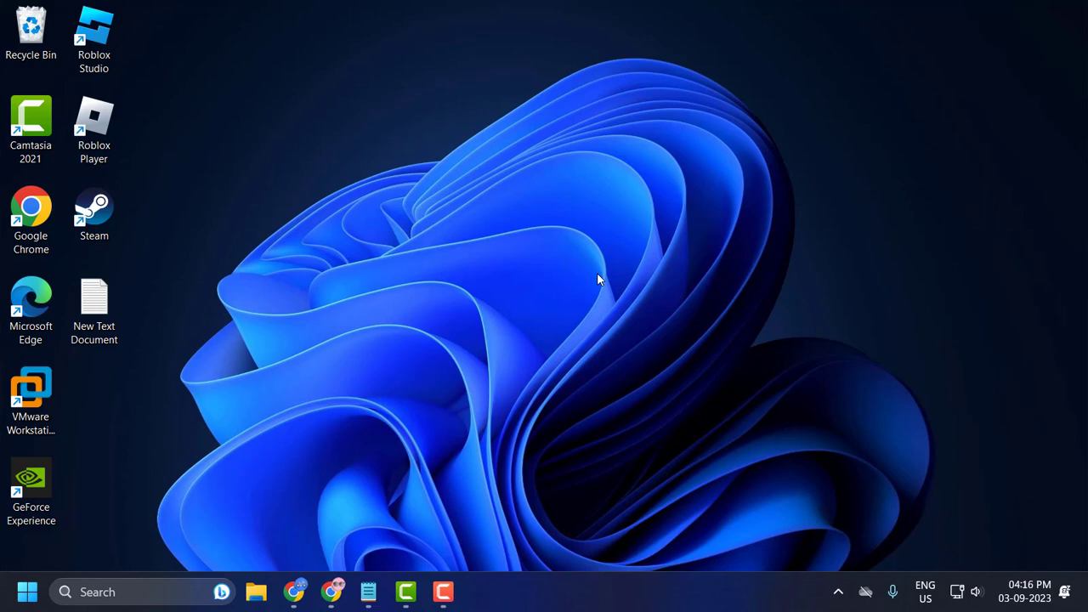
{"action": "mouse_move", "coordinate": [617, 280]}
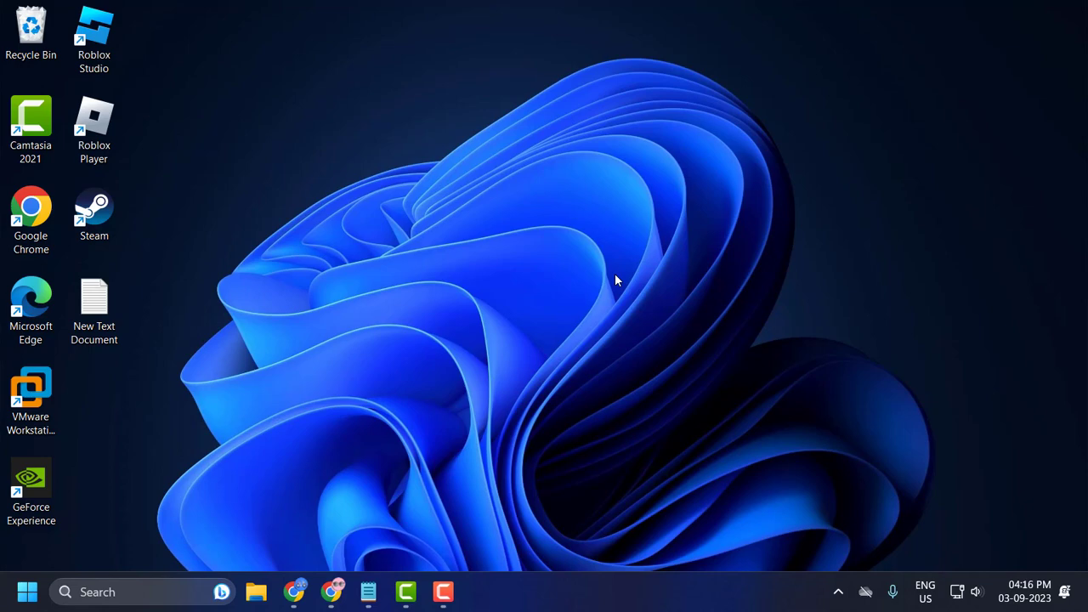
{"action": "mouse_move", "coordinate": [547, 294]}
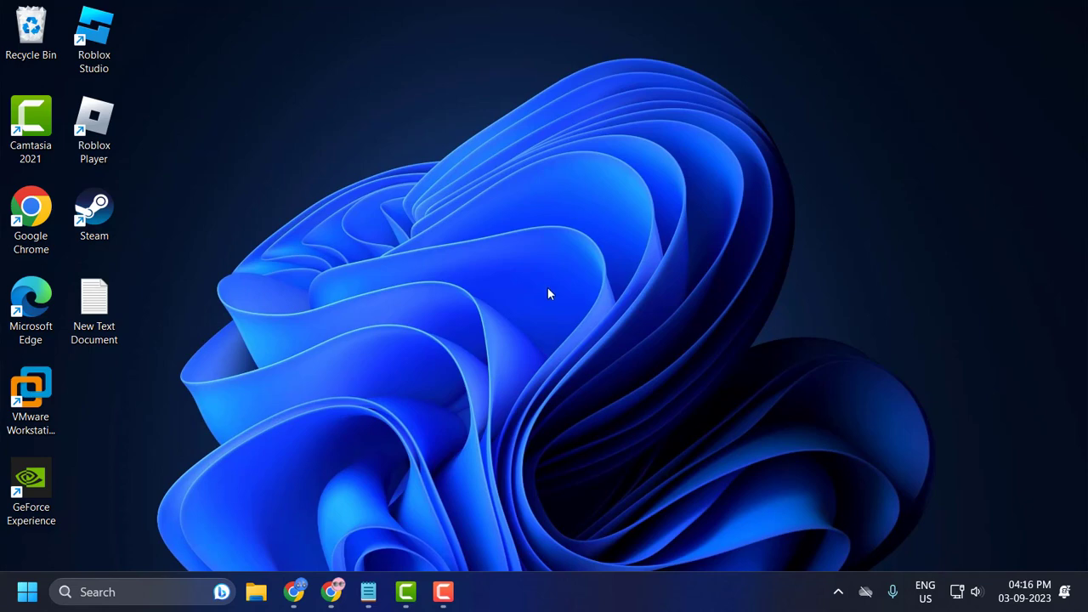
Launch Chrome and bring up its Settings on the Privacy and security page.
{"action": "left_click", "coordinate": [1069, 48]}
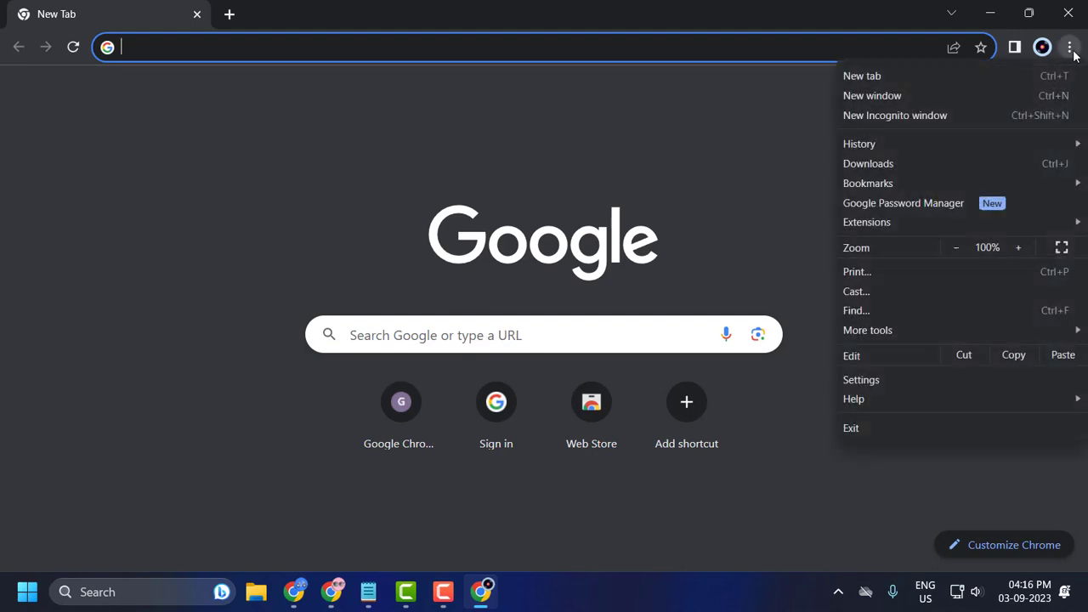
{"action": "left_click", "coordinate": [860, 379]}
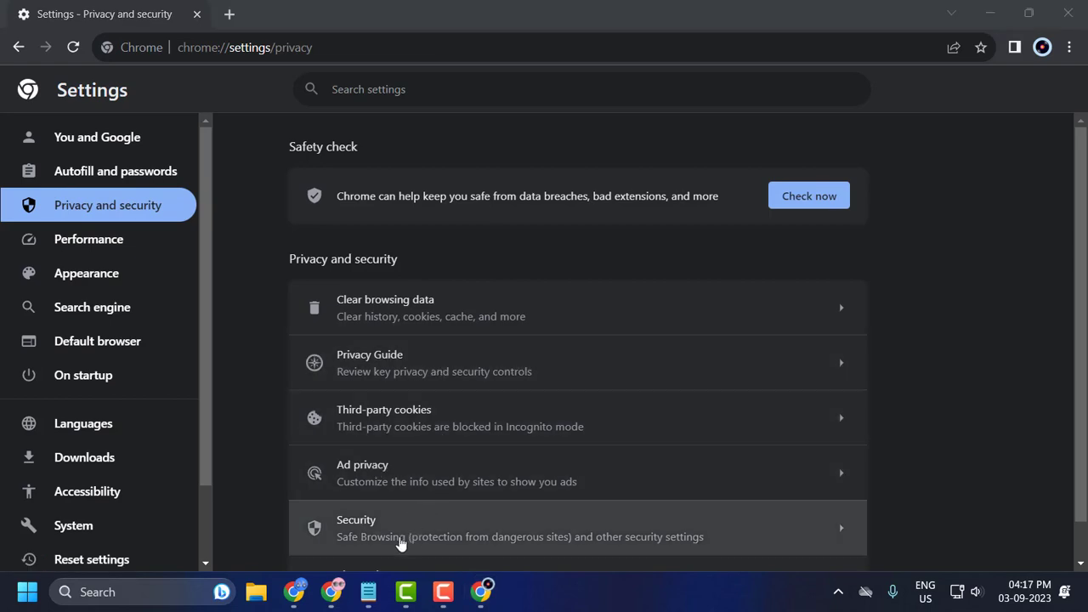
In Security settings, set secure DNS to use Google (Public DNS) as the provider.
{"action": "left_click", "coordinate": [577, 527]}
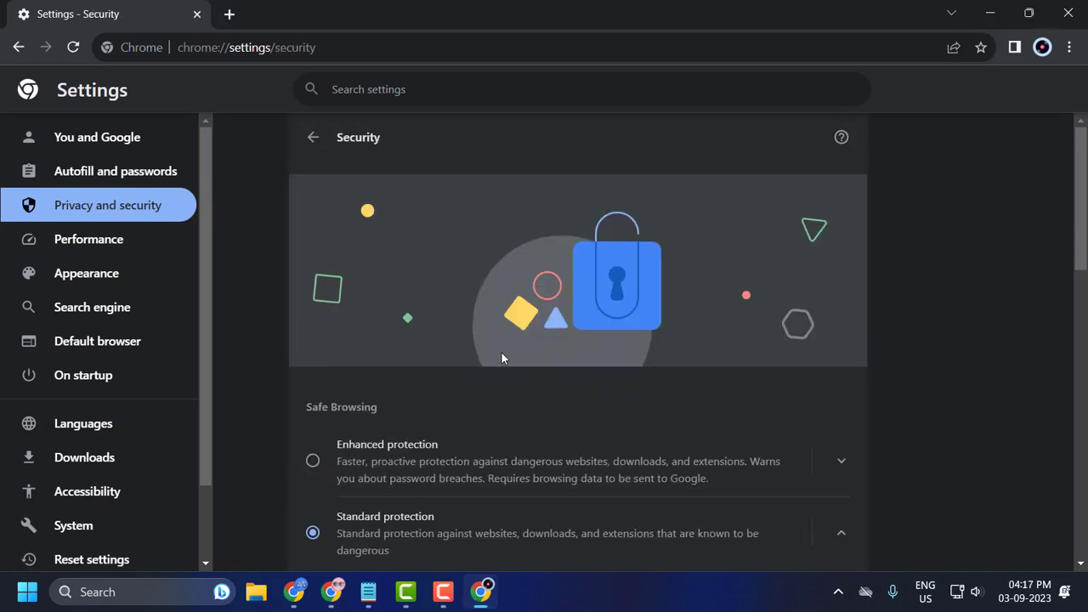
{"action": "scroll", "scroll_direction": "down", "scroll_amount": 3}
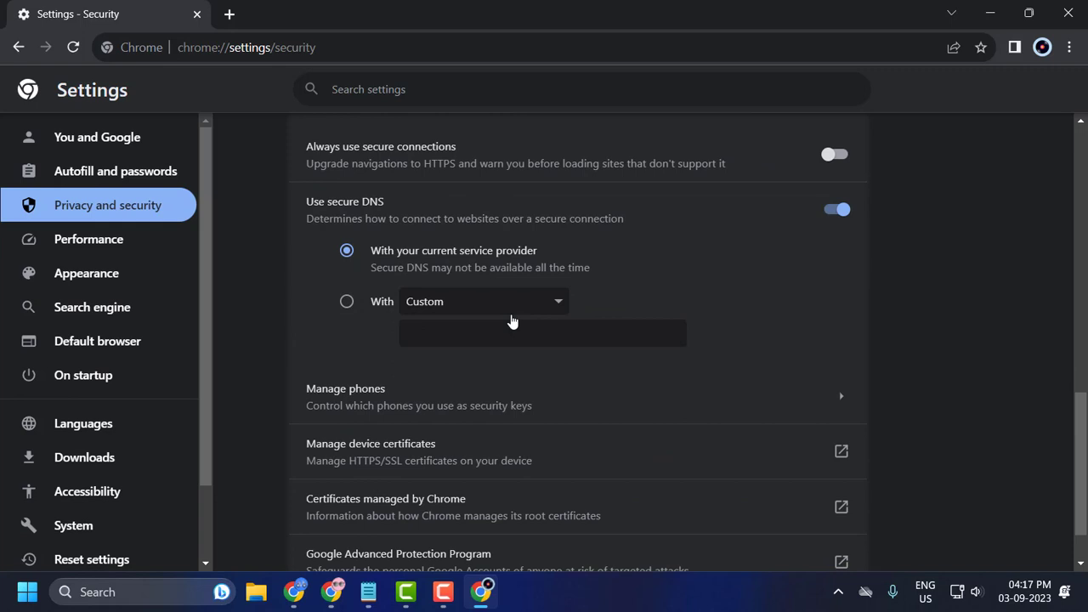
{"action": "mouse_move", "coordinate": [680, 215]}
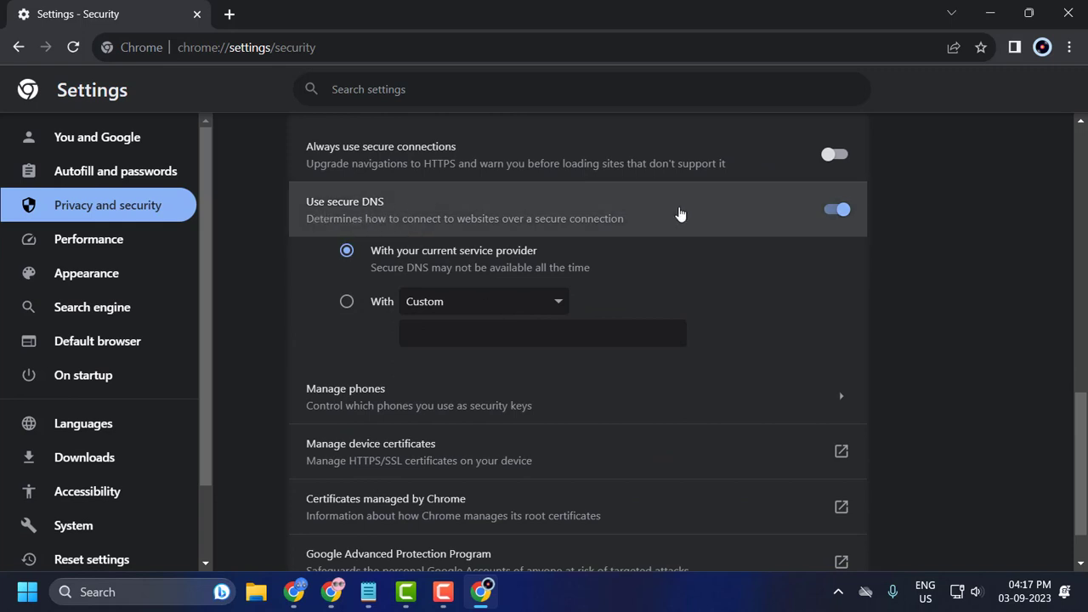
{"action": "mouse_move", "coordinate": [347, 301]}
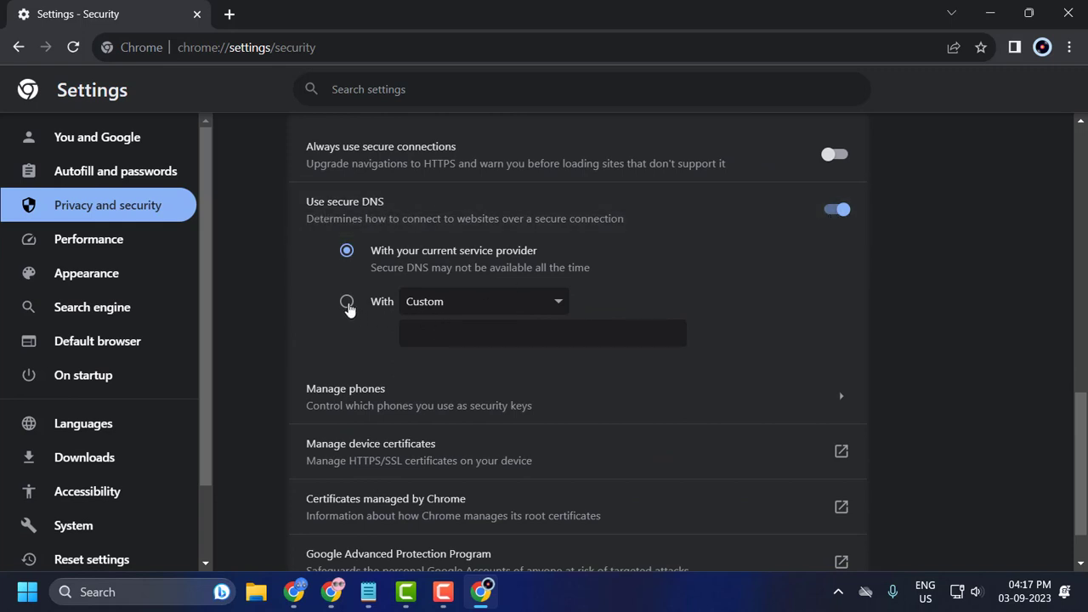
{"action": "left_click", "coordinate": [483, 301]}
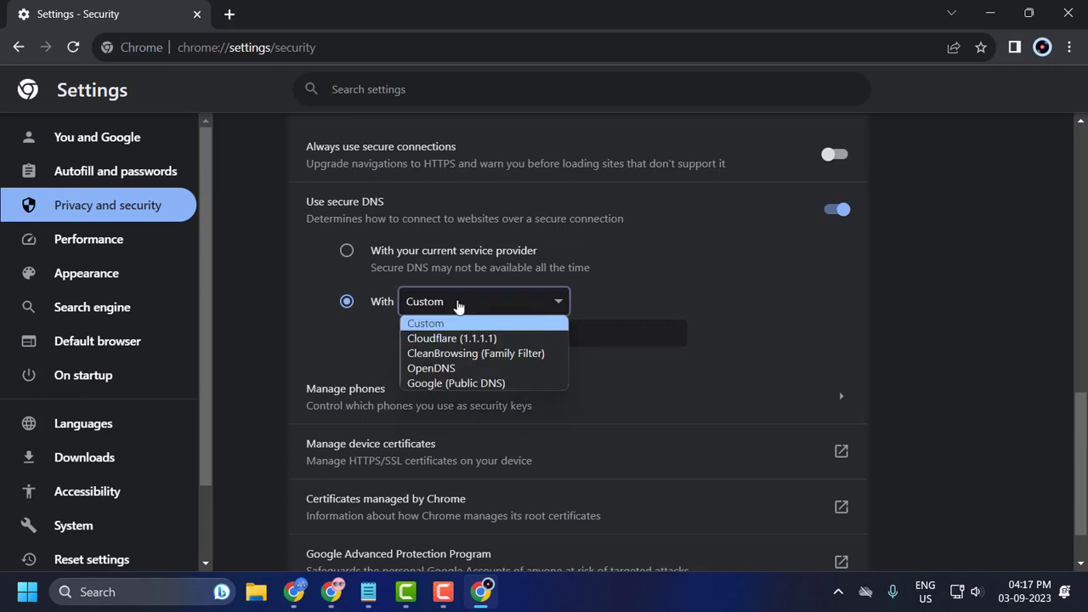
{"action": "mouse_move", "coordinate": [455, 382]}
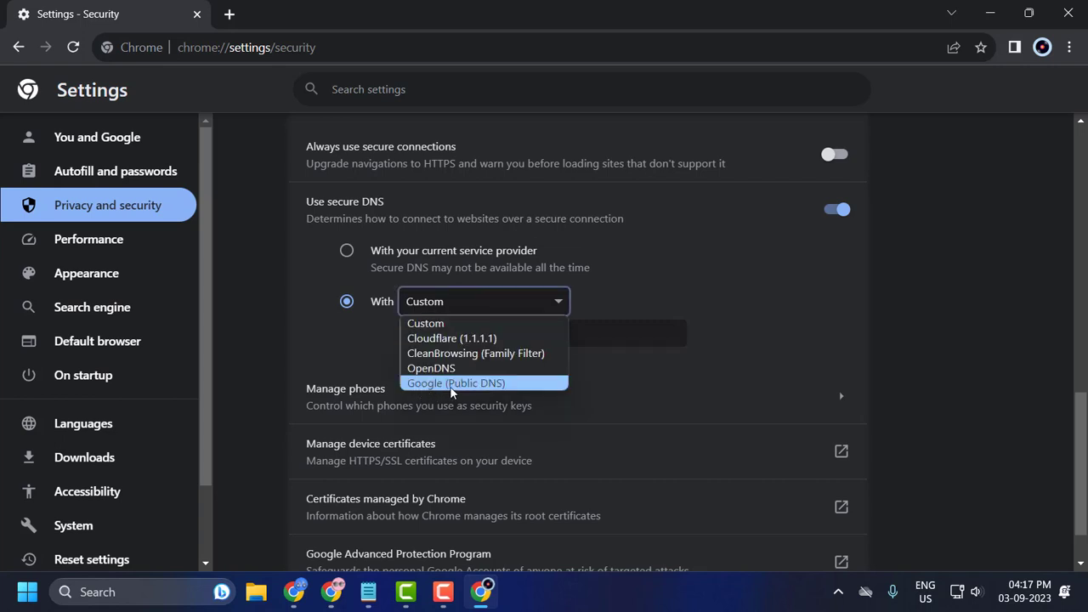
{"action": "left_click", "coordinate": [455, 383]}
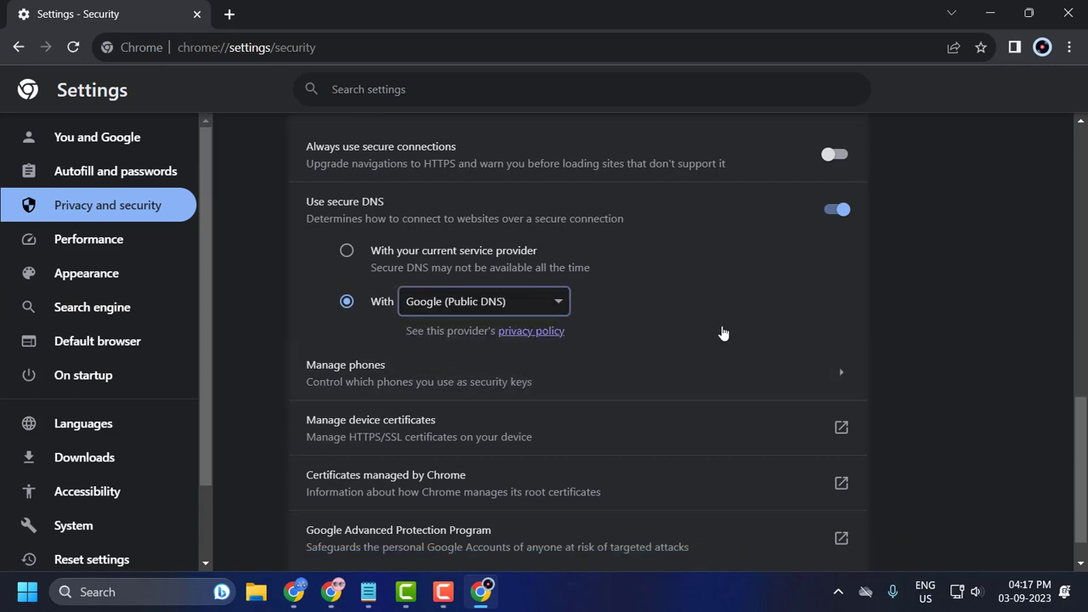
{"action": "scroll", "scroll_direction": "down", "scroll_amount": 3}
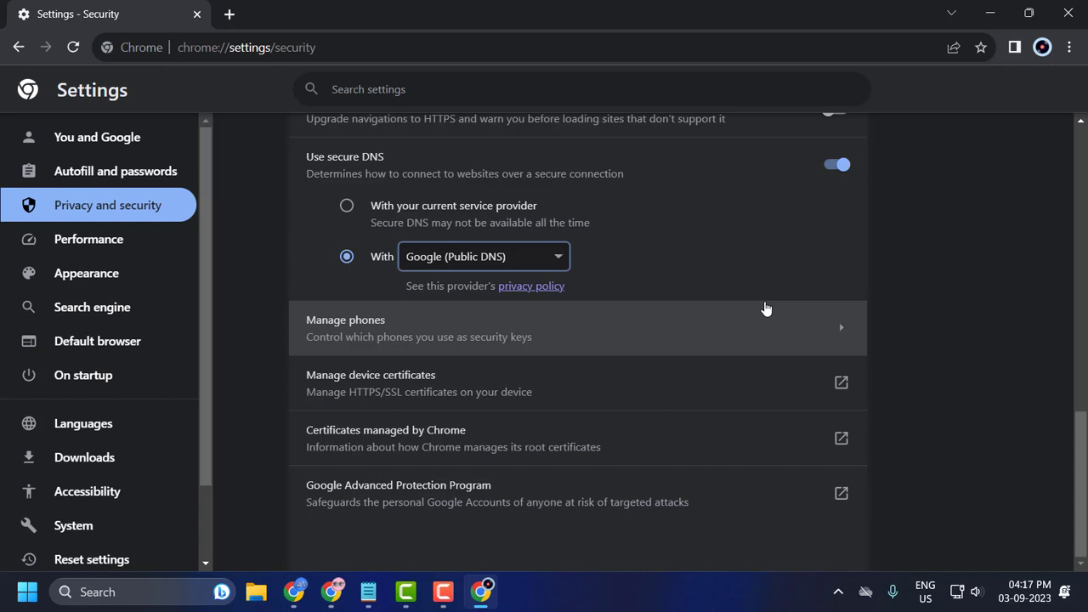
{"action": "mouse_move", "coordinate": [826, 285]}
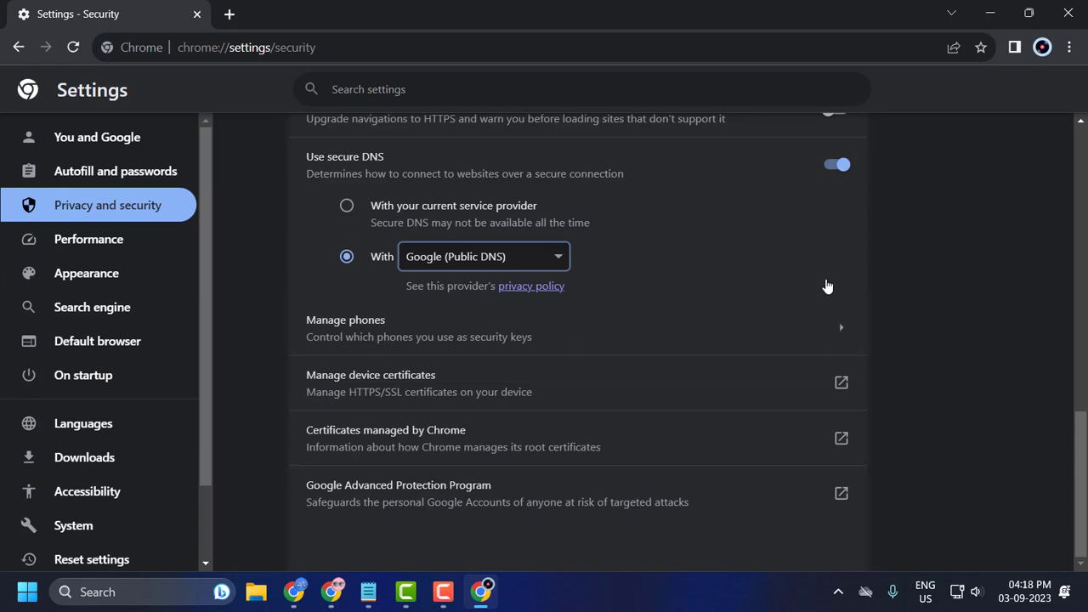
{"action": "mouse_move", "coordinate": [972, 162]}
{"action": "type", "text": "view net"}
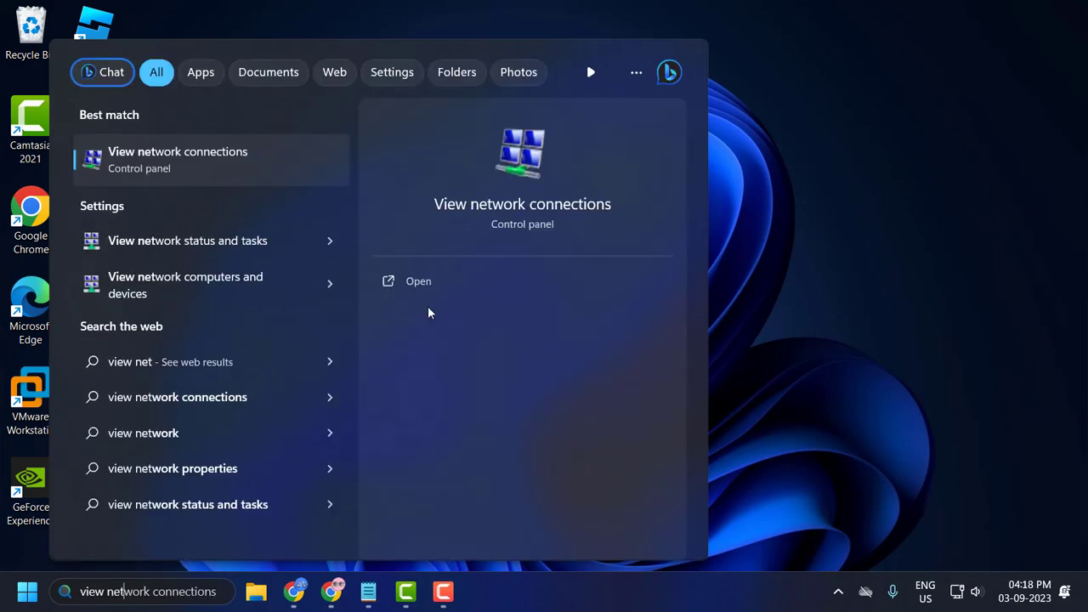
From Network Connections, bring up the Ethernet adapter's properties listing Internet Protocol Version 4 (TCP/IPv4).
{"action": "left_click", "coordinate": [419, 280]}
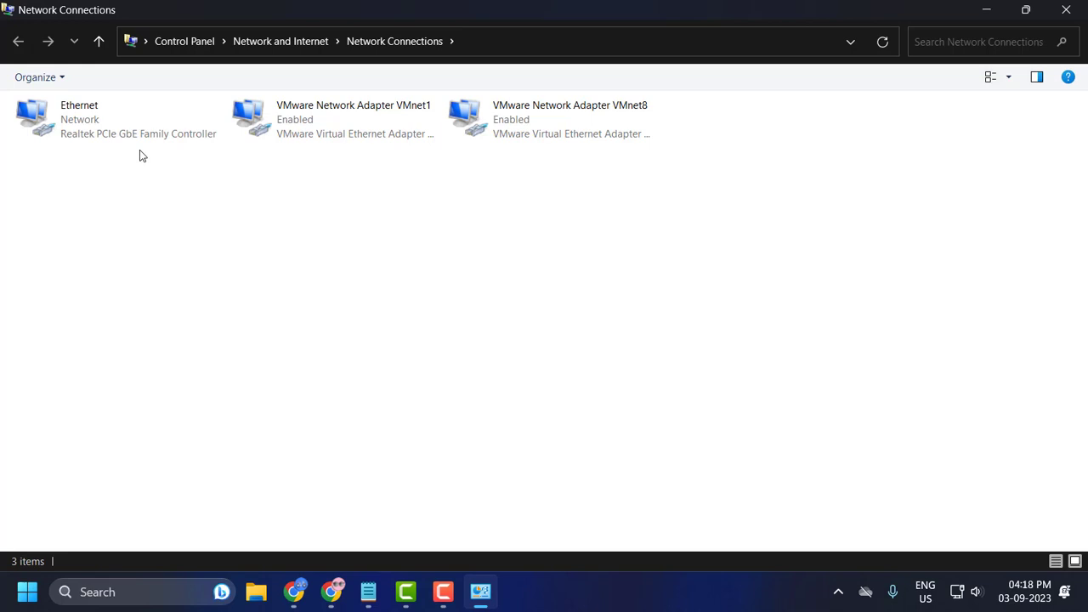
{"action": "right_click", "coordinate": [117, 119]}
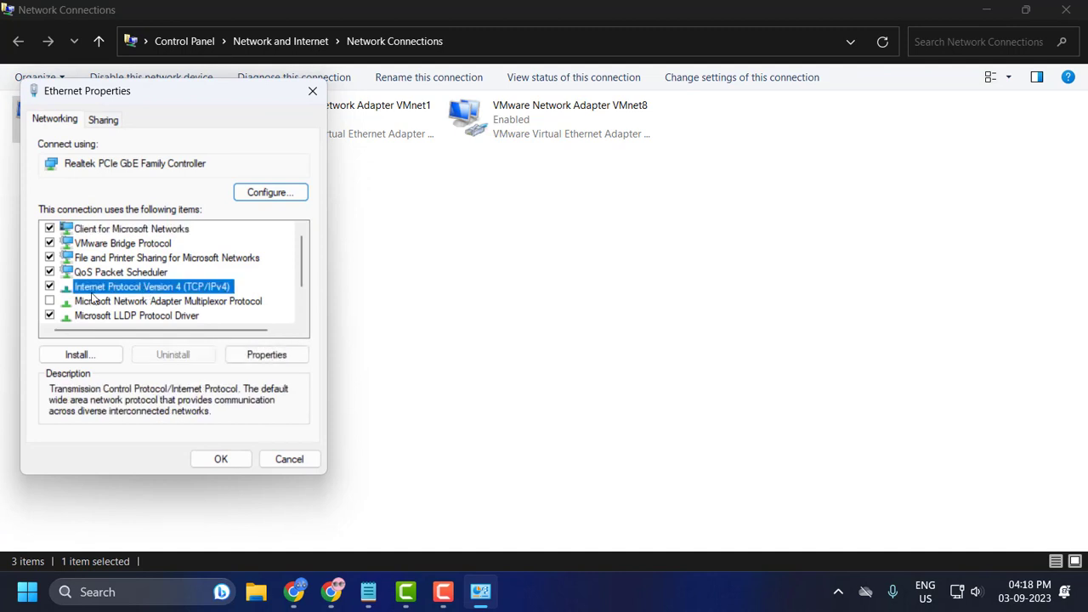
{"action": "left_click", "coordinate": [265, 355]}
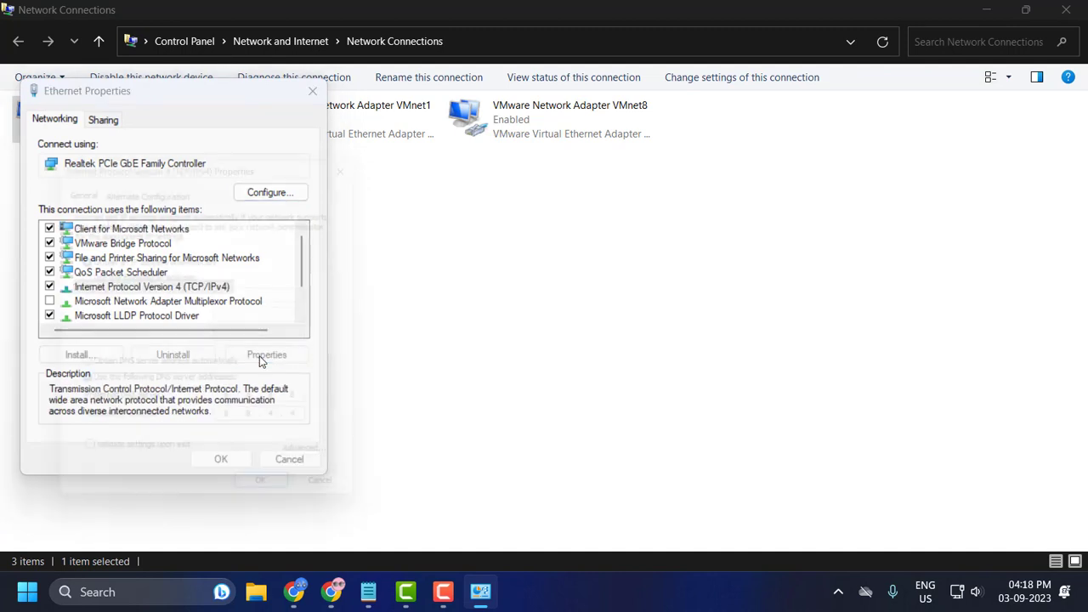
Set Ethernet IPv4 to manual DNS servers with preferred 8.8.8.8 plus an alternate, then confirm and close the dialogs.
{"action": "left_click", "coordinate": [265, 356]}
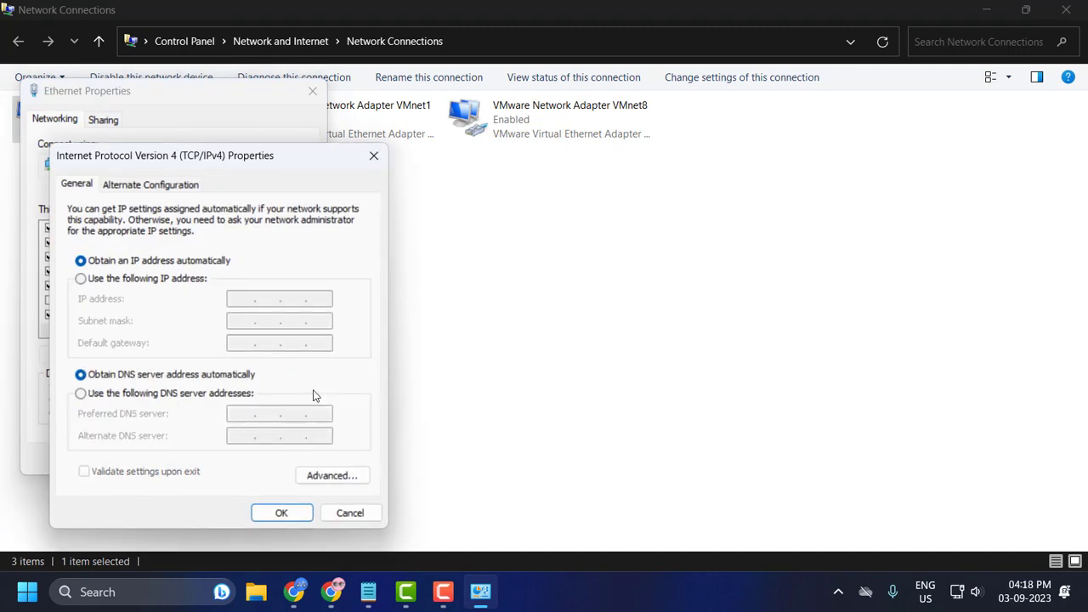
{"action": "left_click", "coordinate": [80, 393]}
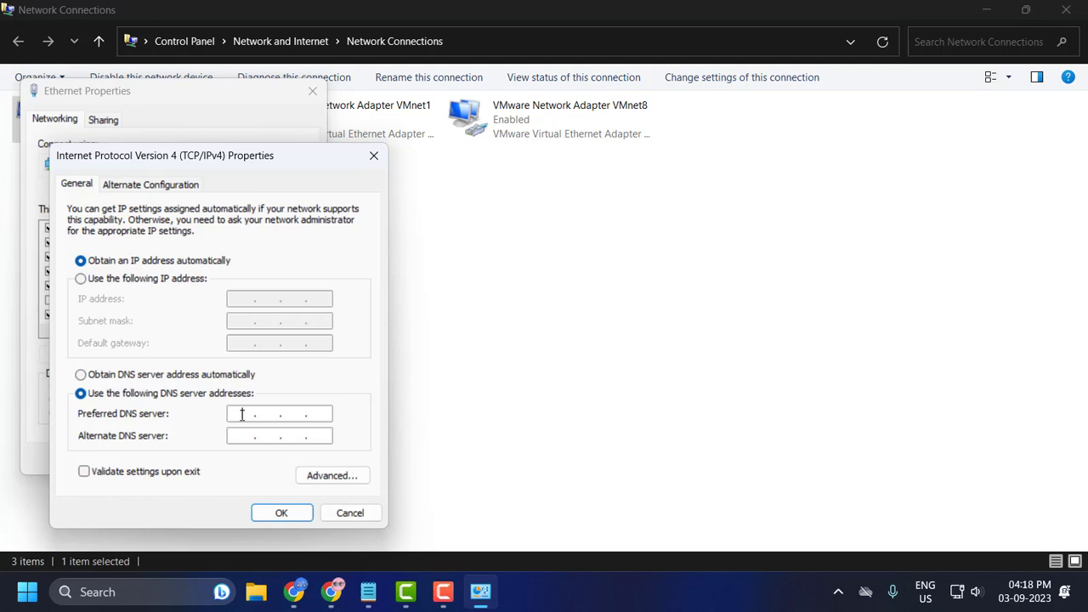
{"action": "type", "text": "8.8.8."}
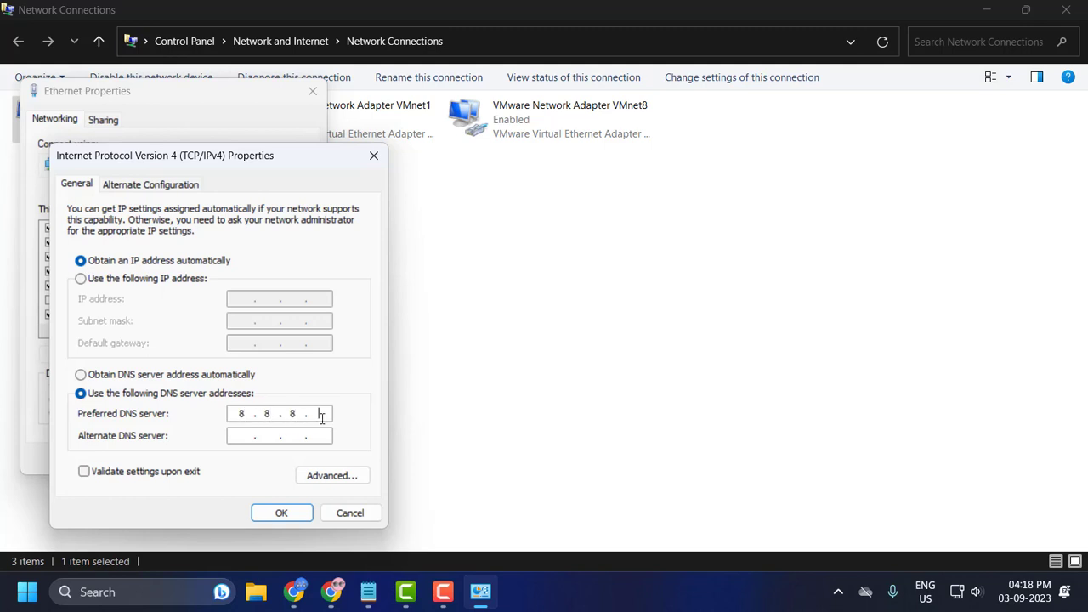
{"action": "type", "text": "8"}
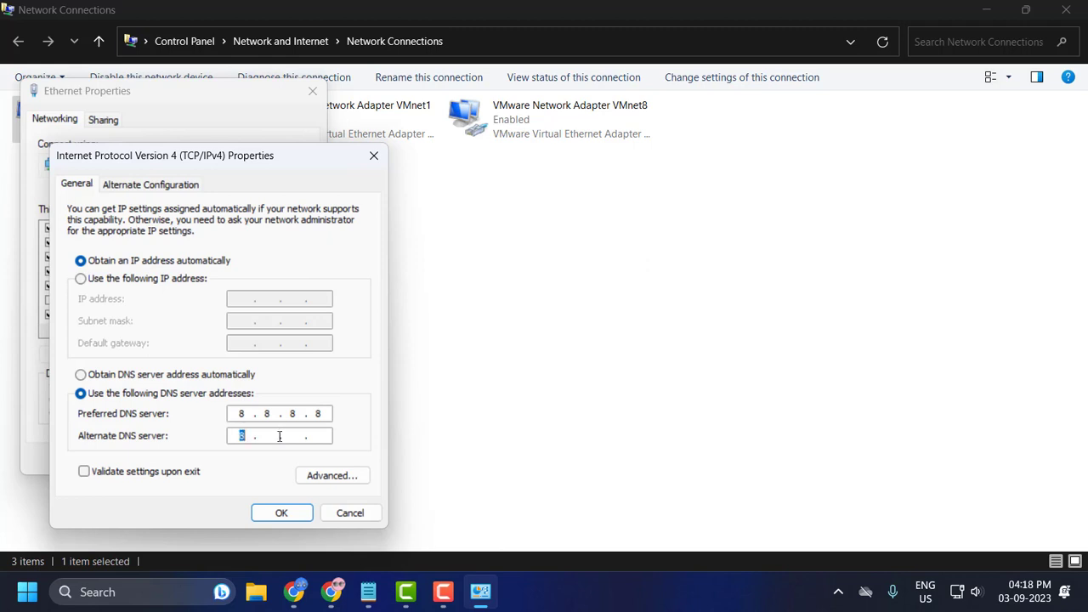
{"action": "type", "text": "8 ."}
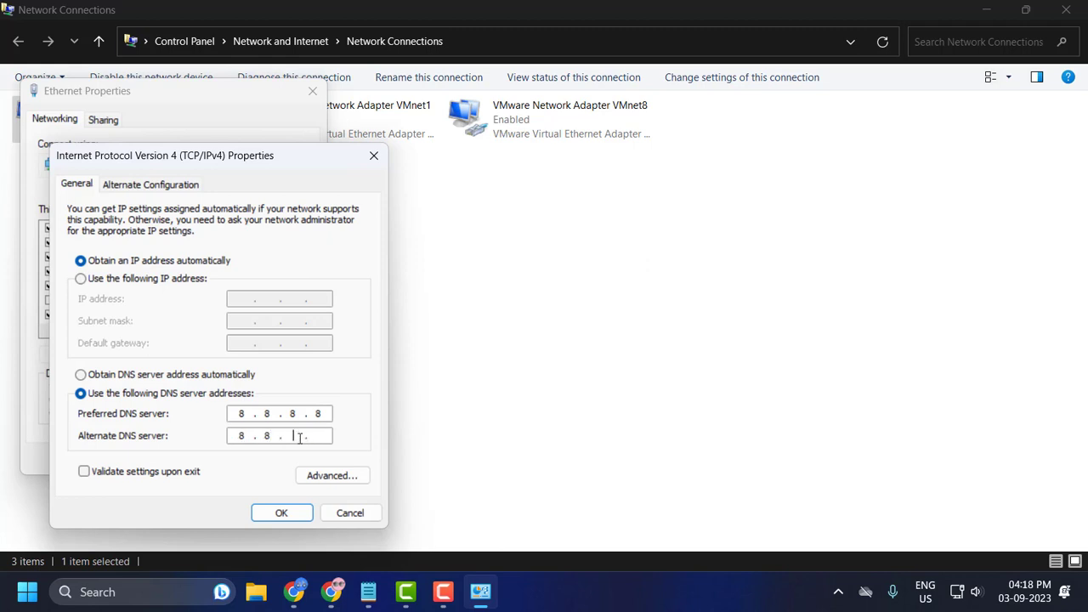
{"action": "left_click", "coordinate": [282, 512]}
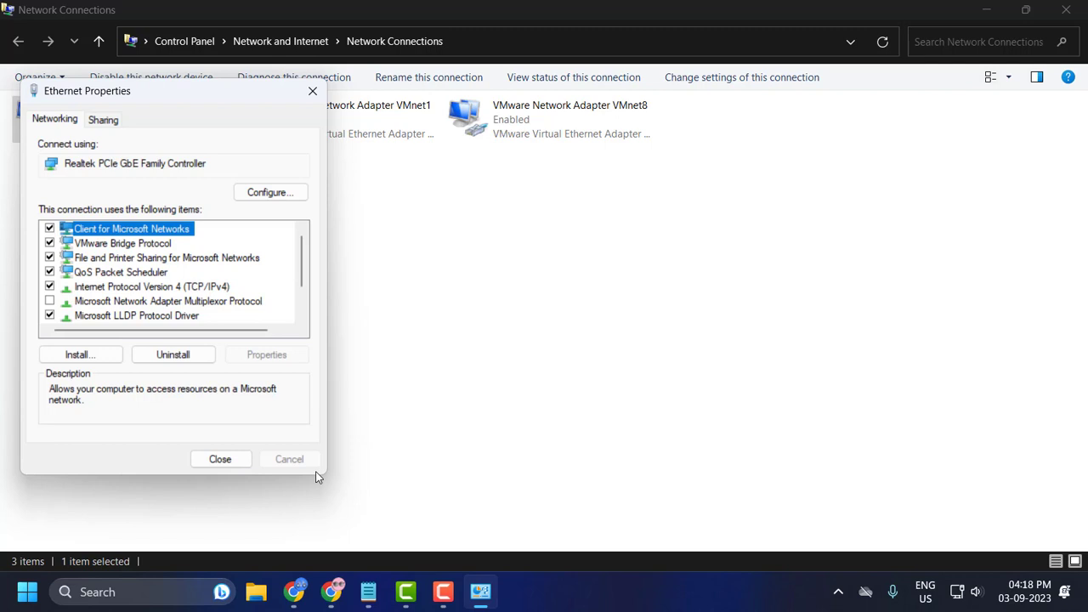
{"action": "mouse_move", "coordinate": [323, 472]}
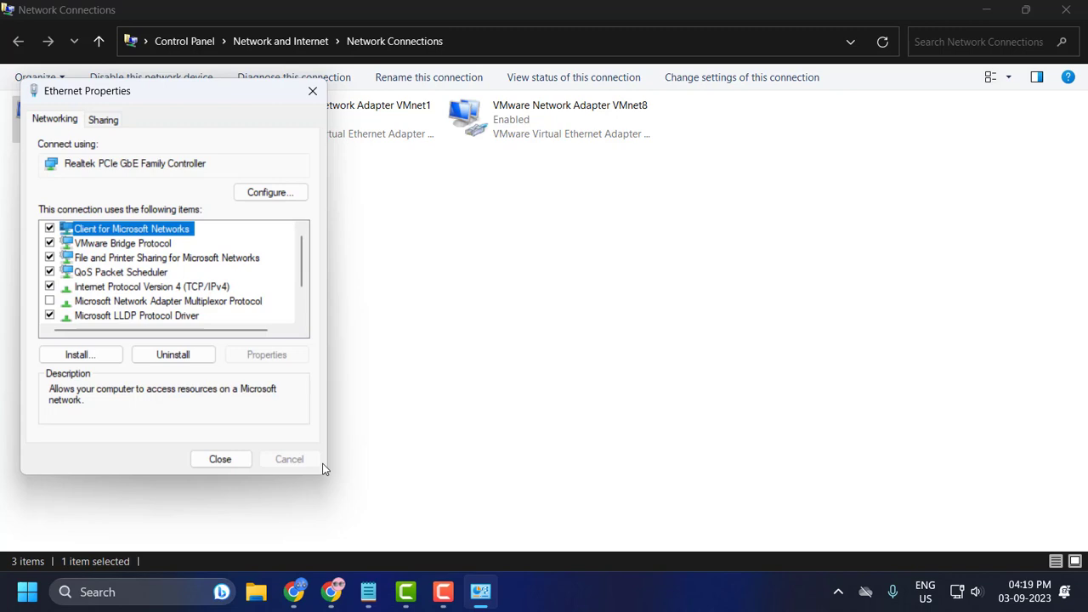
{"action": "left_click", "coordinate": [219, 459]}
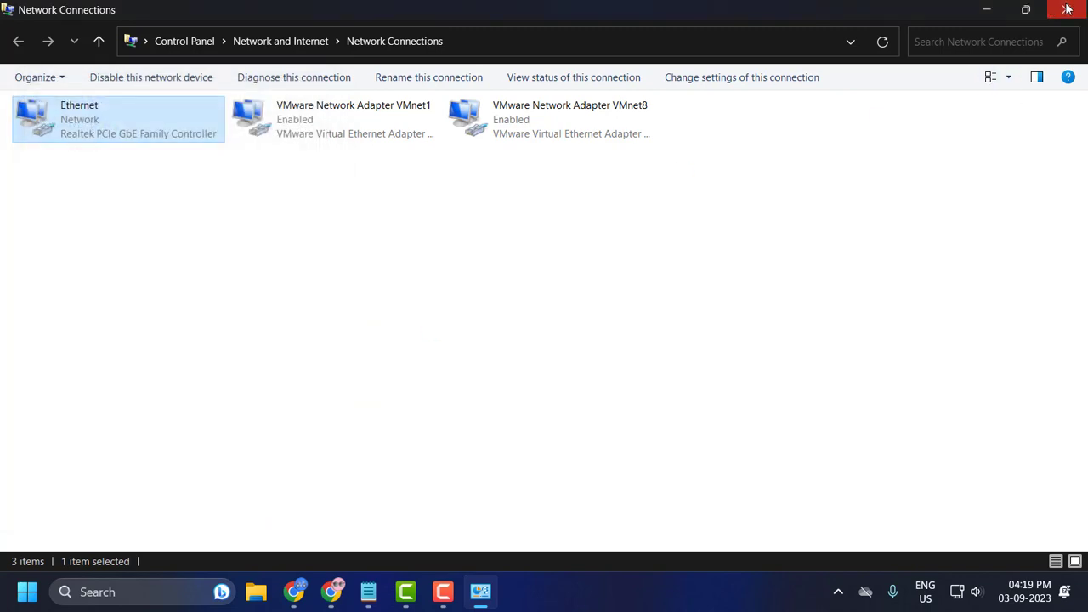
Close the Network Connections window and restart the computer from the Start menu.
{"action": "left_click", "coordinate": [493, 534]}
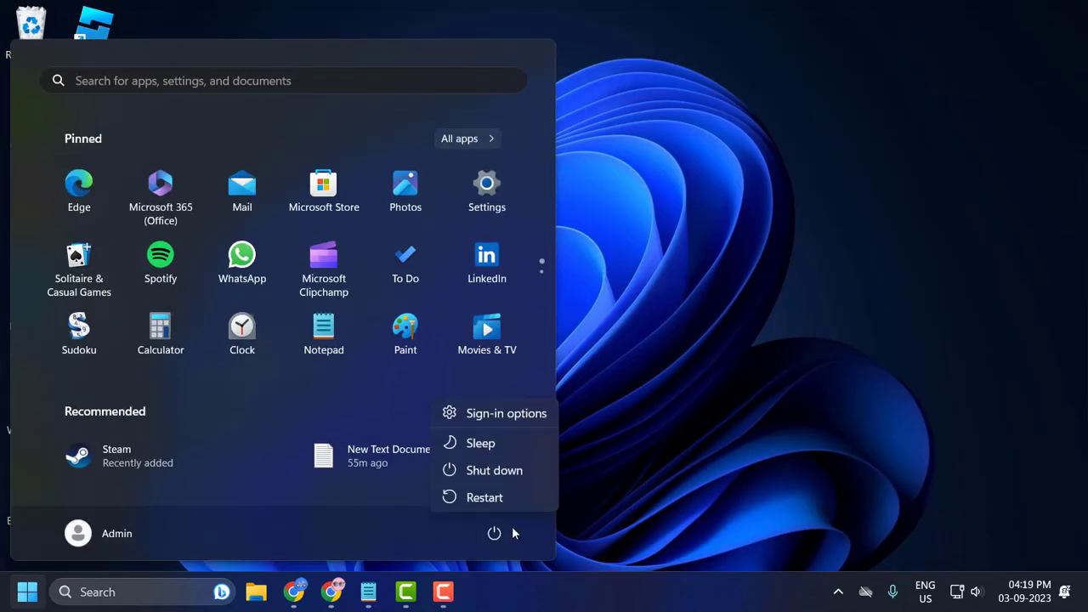
{"action": "left_click", "coordinate": [727, 367]}
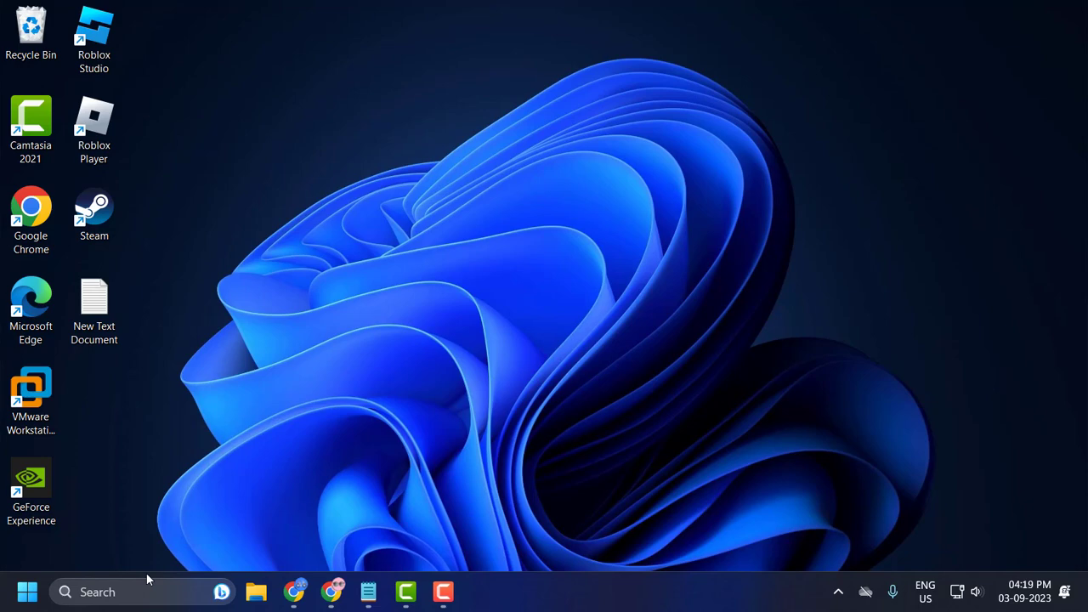
Show the NVIDIA GeForce GT 710 under Display adapters in Device Manager, with a Chrome new tab ready to search.
{"action": "right_click", "coordinate": [28, 592]}
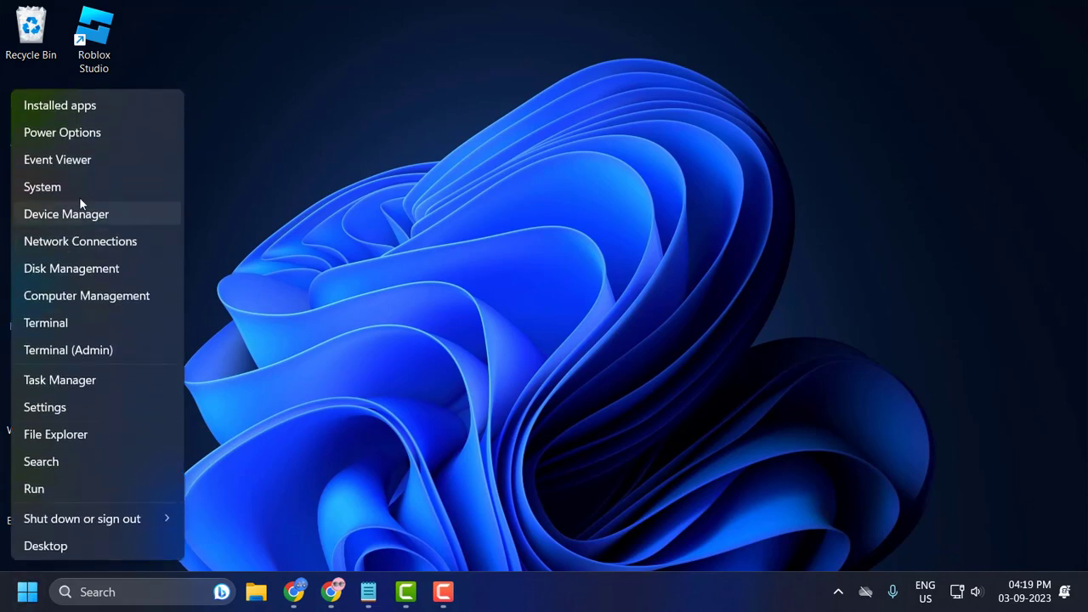
{"action": "left_click", "coordinate": [66, 214]}
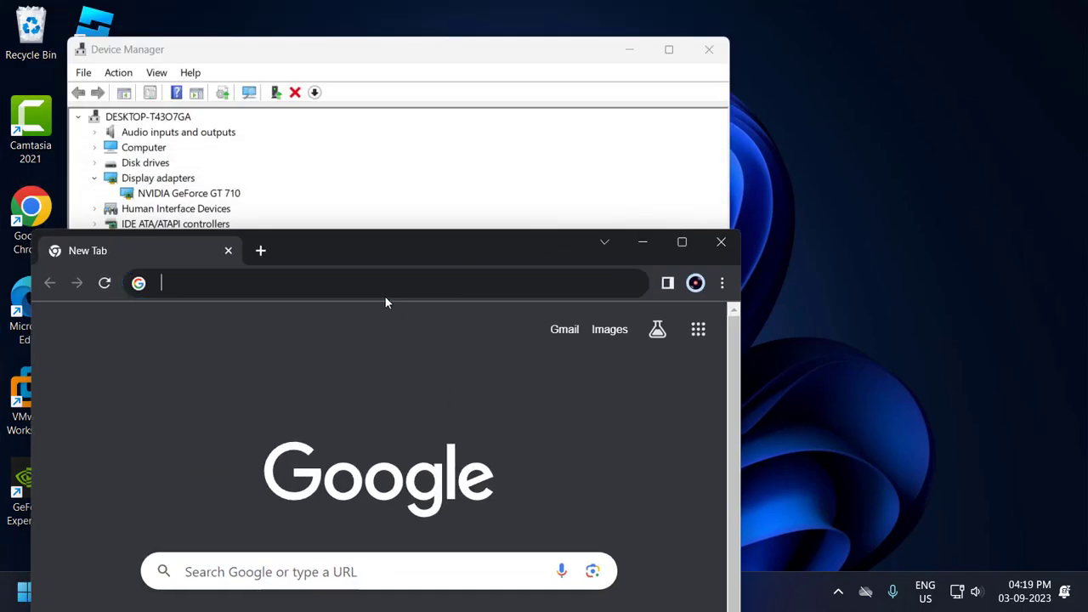
{"action": "left_click", "coordinate": [383, 283]}
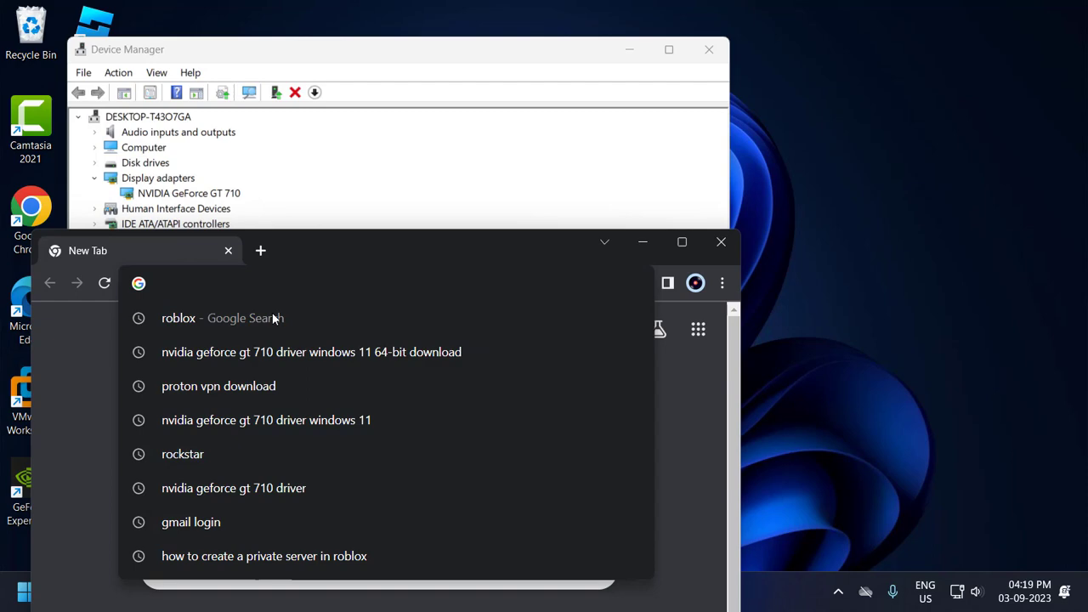
Search 'nvidia geforce gt 710 driver windows 11 64-bit download' and open NVIDIA's GeForce Game Ready Driver 471.41 page.
{"action": "left_click", "coordinate": [312, 352]}
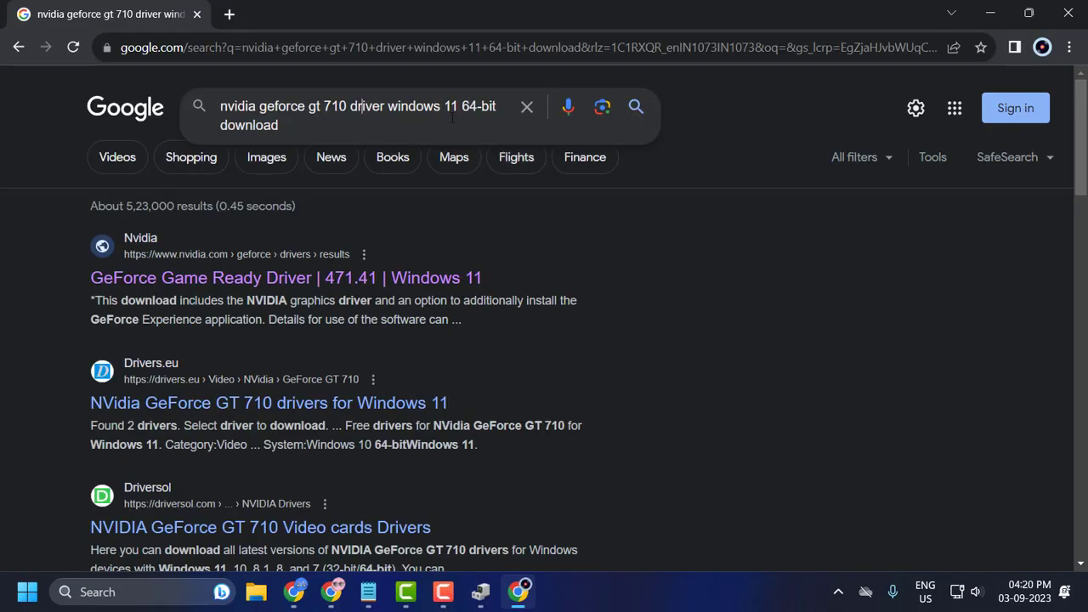
{"action": "mouse_move", "coordinate": [330, 126]}
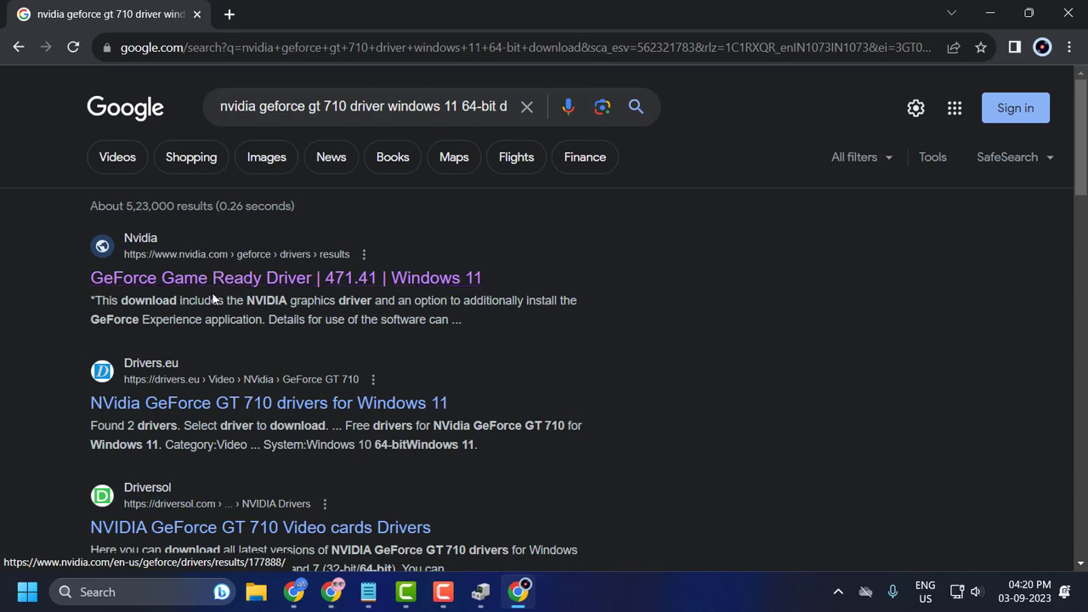
{"action": "left_click", "coordinate": [286, 277]}
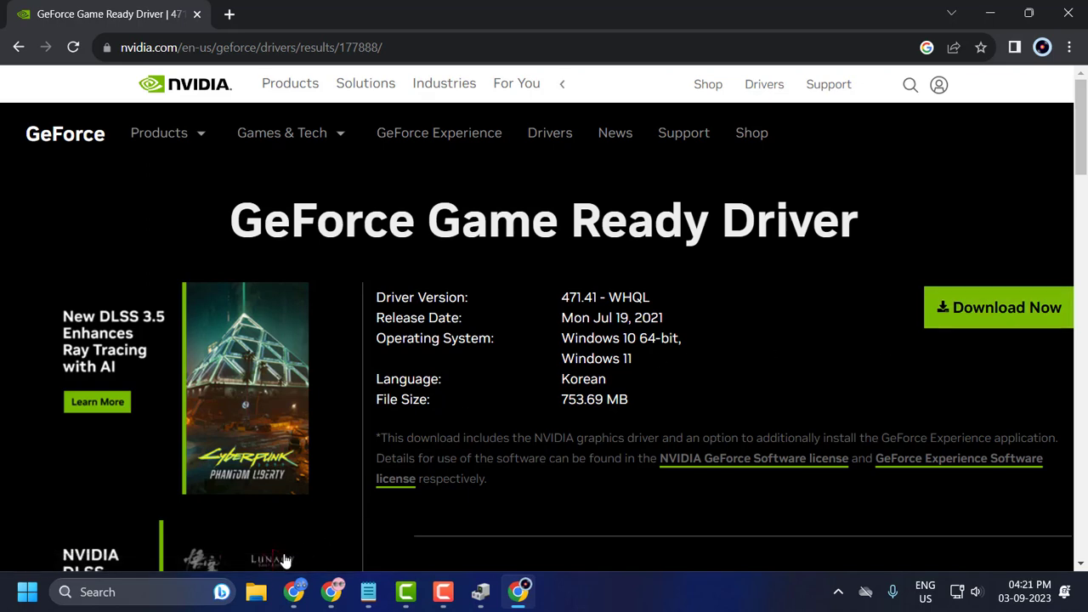
Locate the downloaded 471.41 Windows 10/11 64-bit driver installer in the Downloads folder.
{"action": "left_click", "coordinate": [255, 591]}
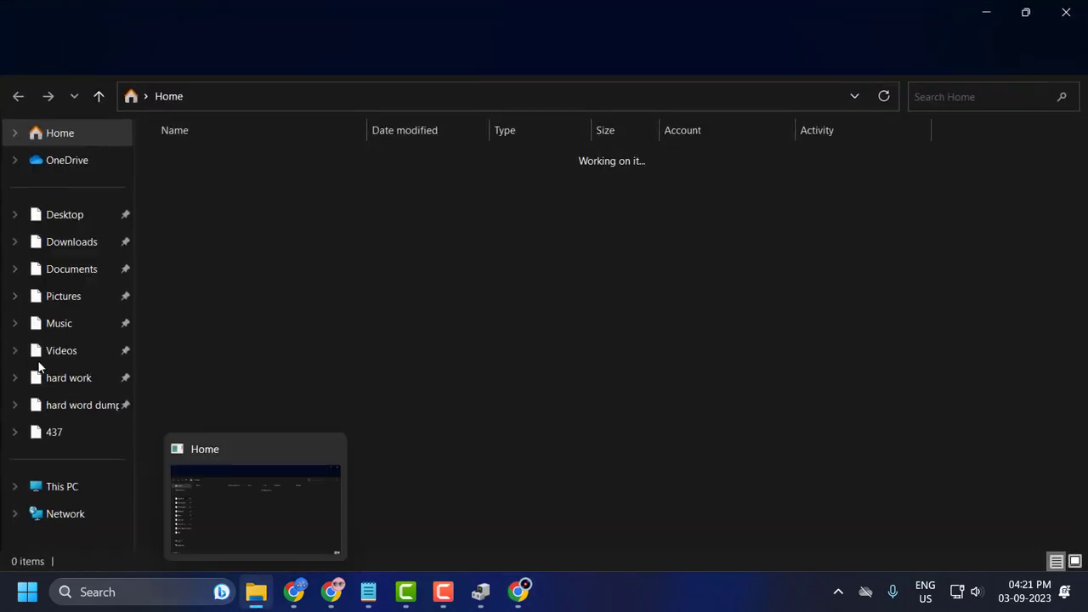
{"action": "left_click", "coordinate": [71, 241]}
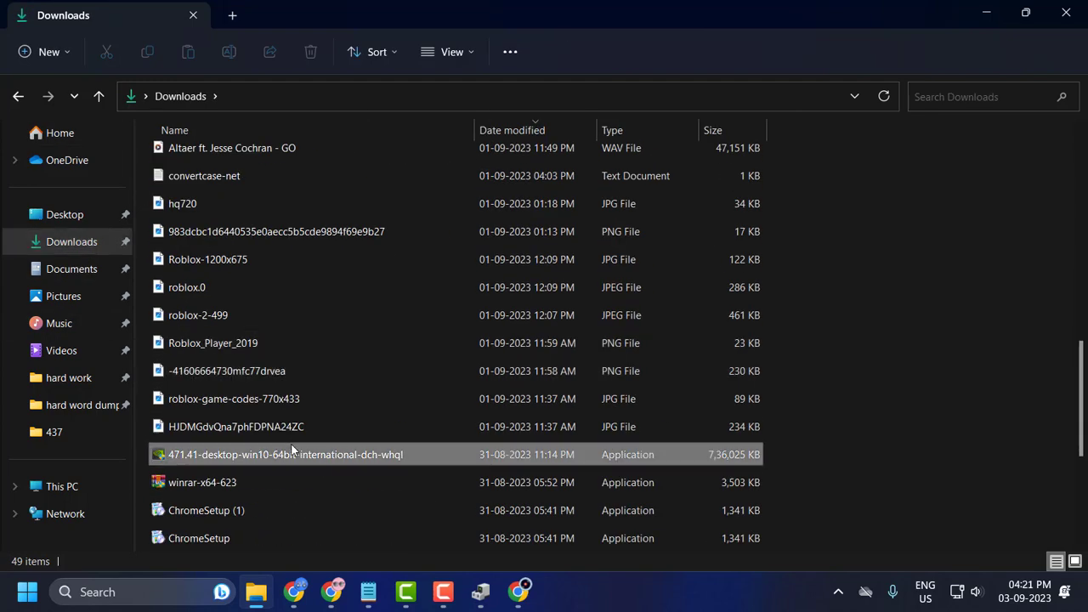
{"action": "left_click", "coordinate": [286, 453]}
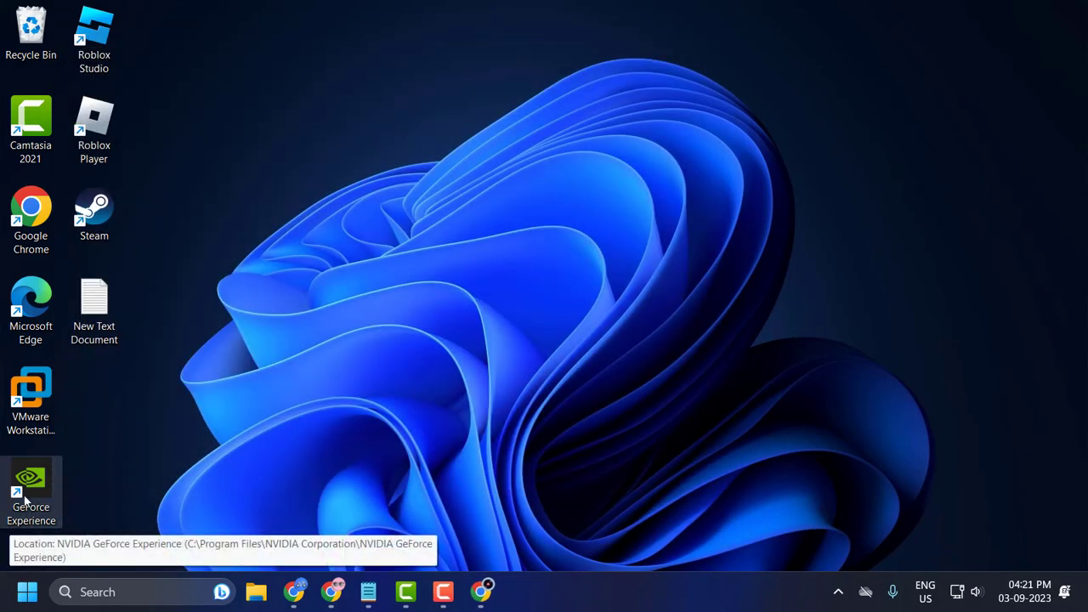
{"action": "mouse_move", "coordinate": [385, 387]}
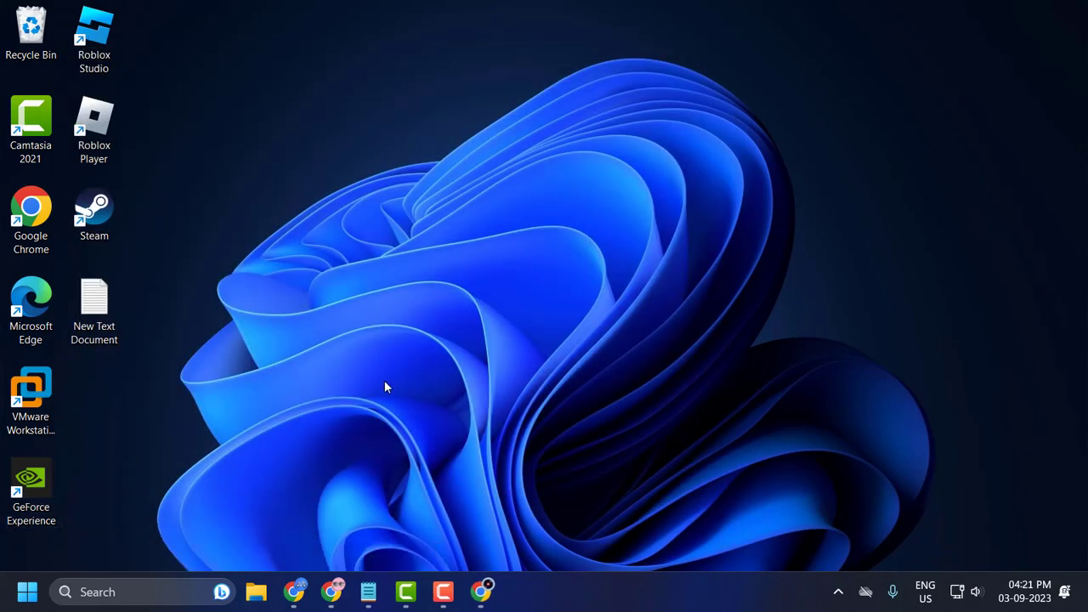
Show the Drivers tab with 471.41 installed and the 474.44 security update available, then close GeForce Experience.
{"action": "double_click", "coordinate": [30, 489]}
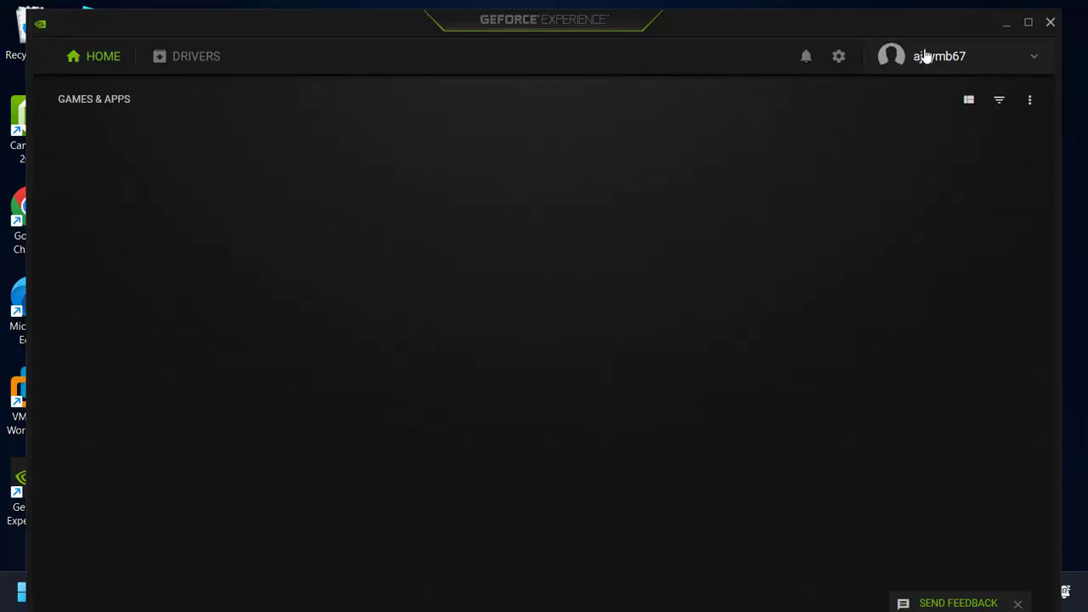
{"action": "left_click", "coordinate": [939, 56]}
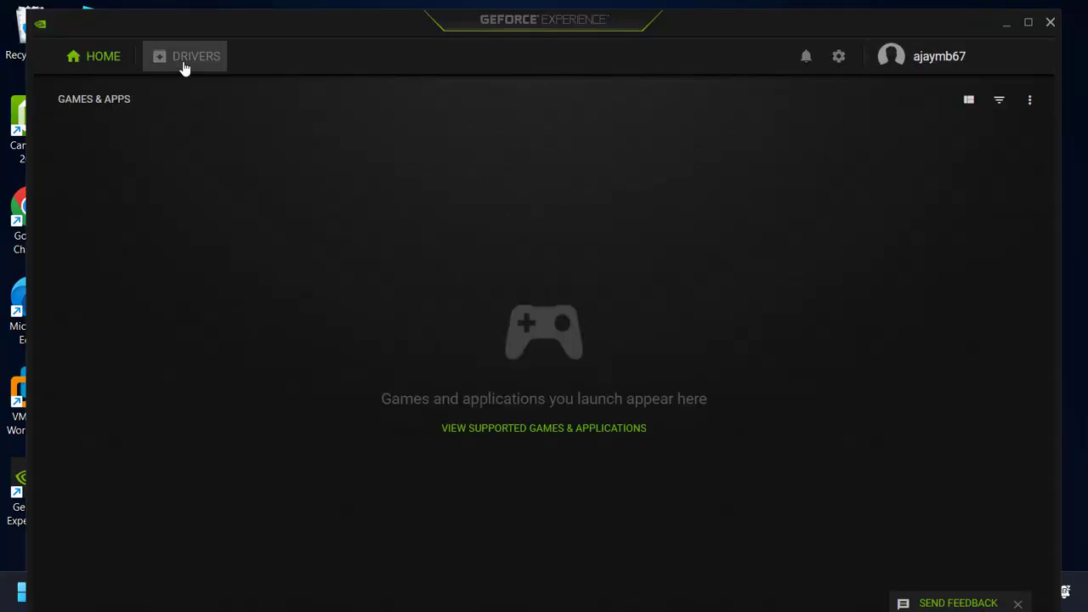
{"action": "left_click", "coordinate": [197, 56]}
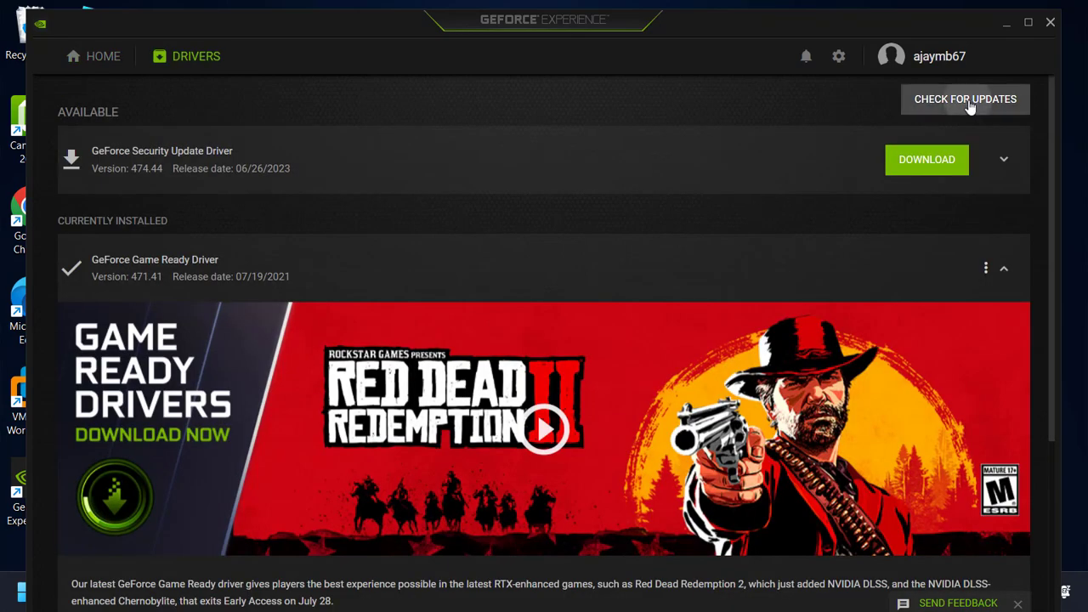
{"action": "mouse_move", "coordinate": [663, 303]}
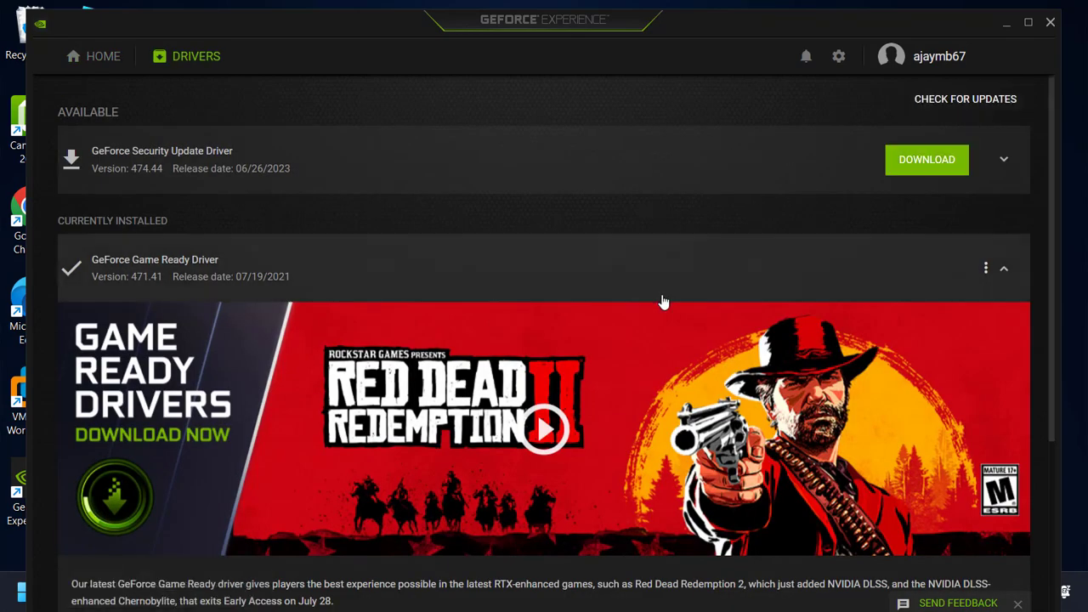
{"action": "mouse_move", "coordinate": [926, 160]}
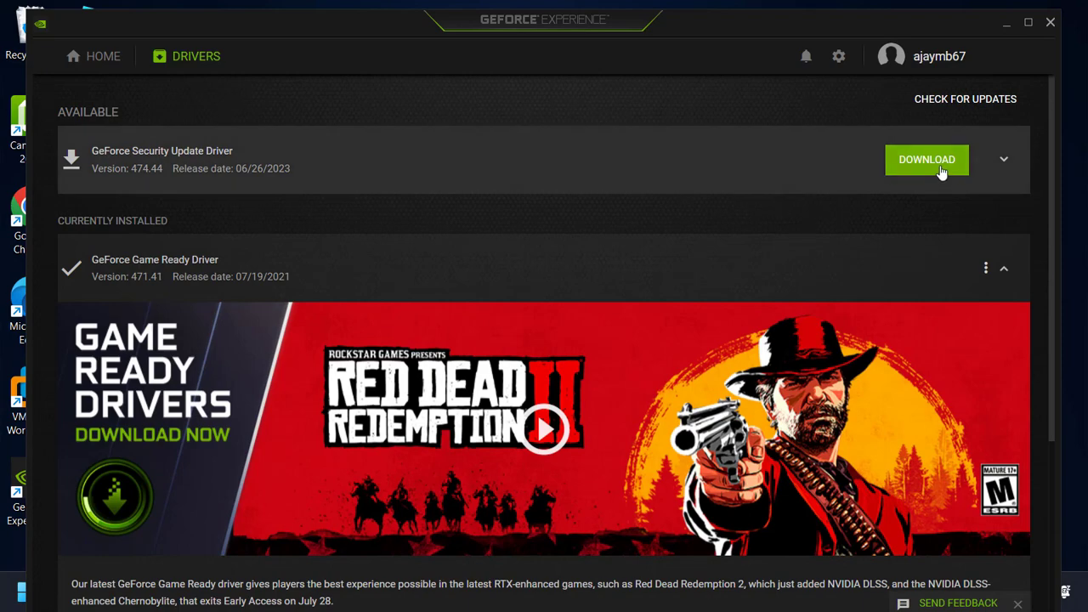
{"action": "mouse_move", "coordinate": [998, 39]}
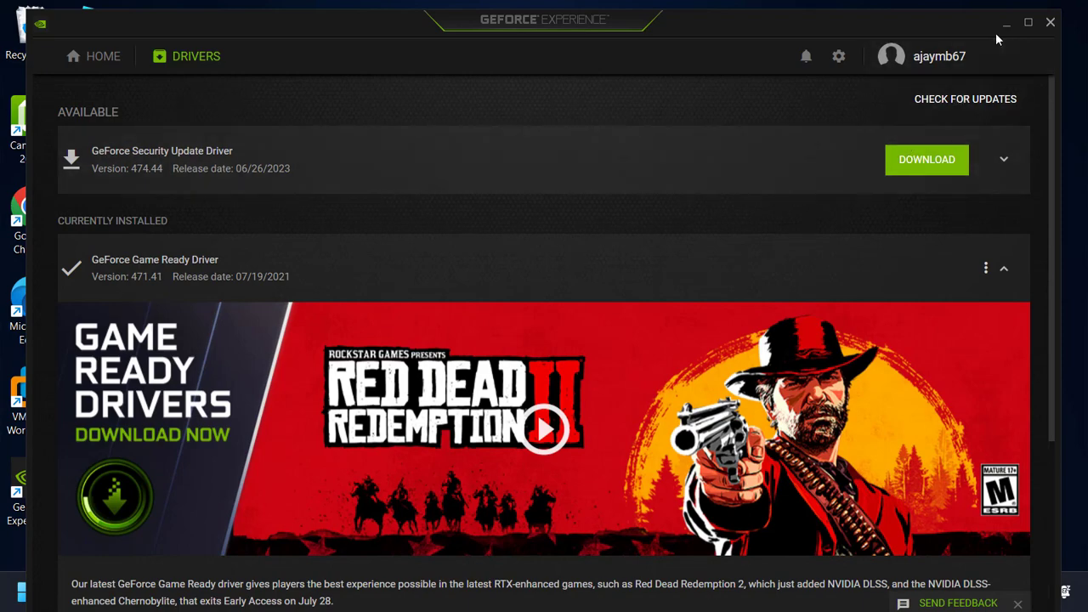
{"action": "mouse_move", "coordinate": [1006, 33]}
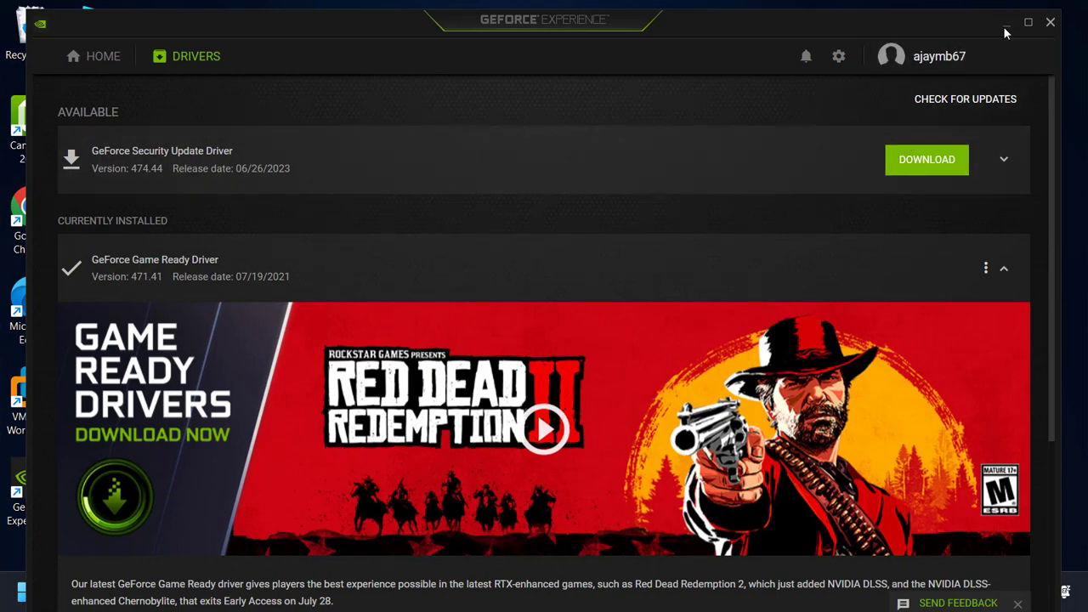
{"action": "left_click", "coordinate": [1029, 21]}
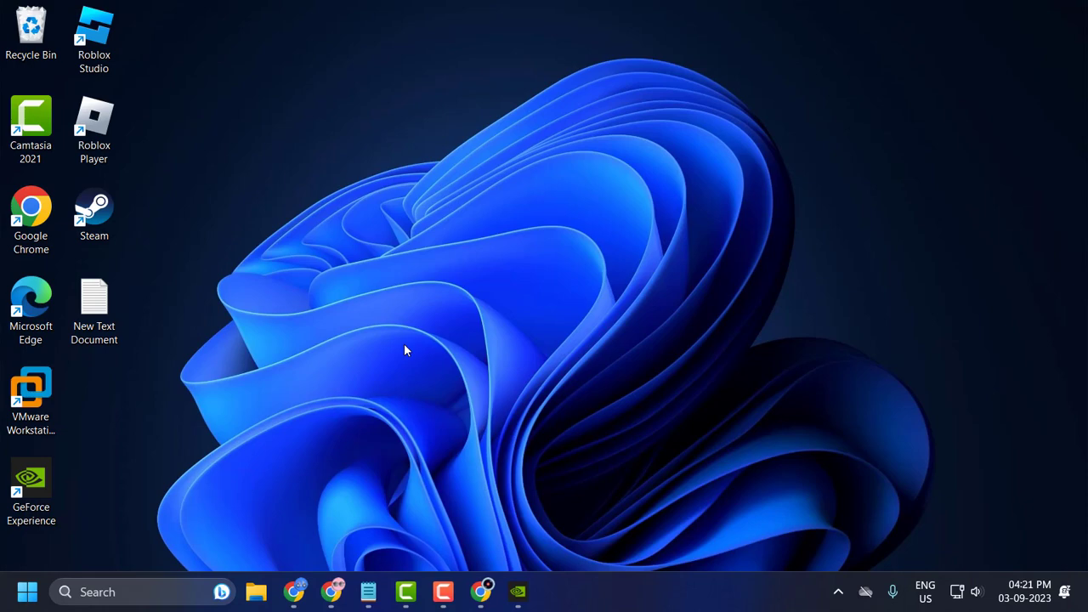